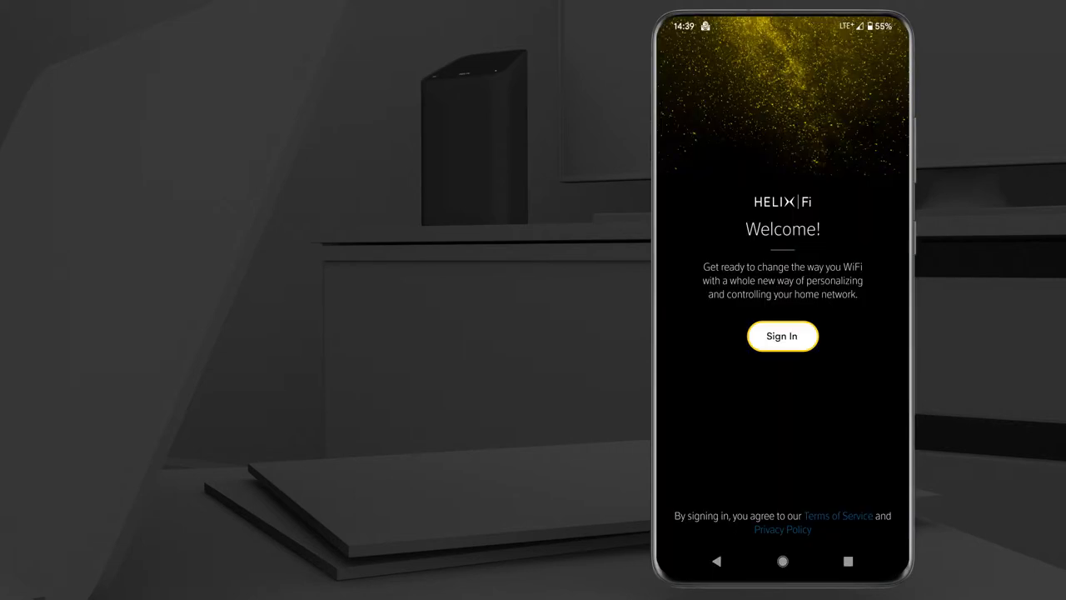
Step: Sign in to the Helix Fi account with the stored ID and password
click(783, 336)
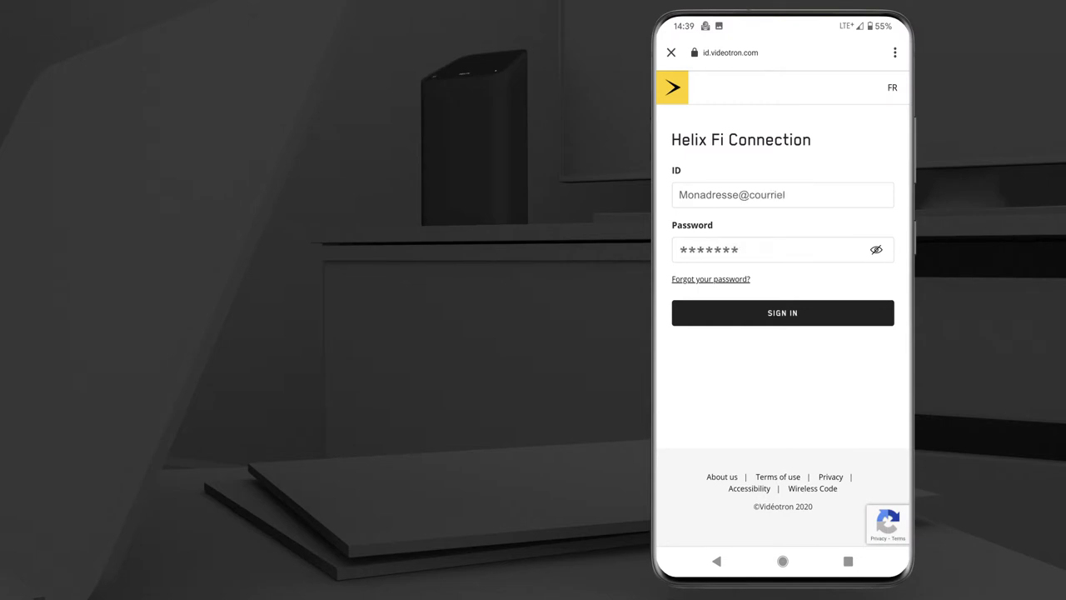
text(****)
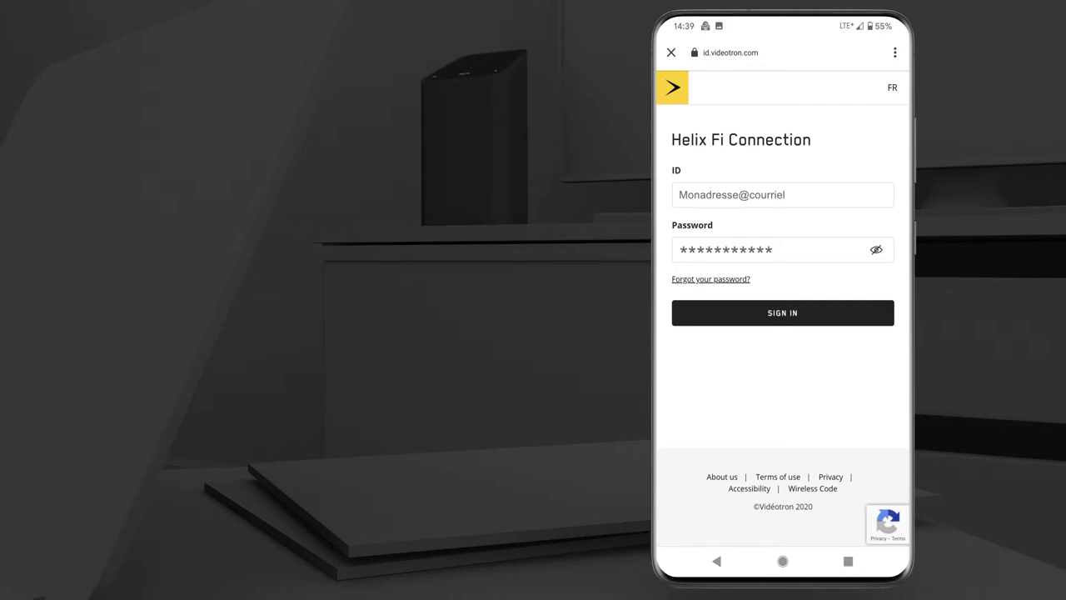
click(783, 313)
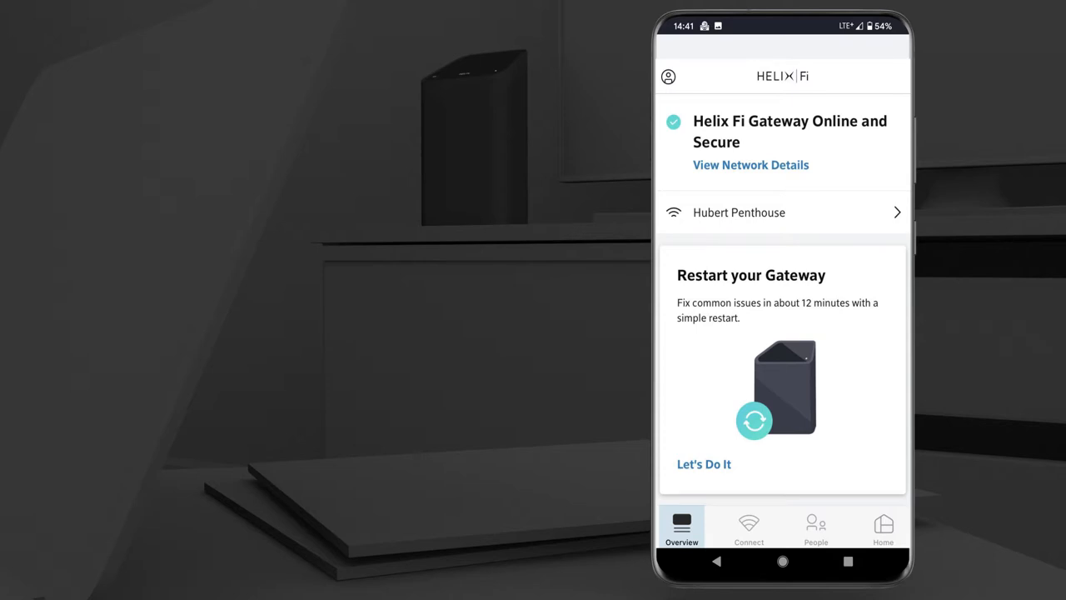
Step: Start the Activate Helix Fi Gateway flow from the account's Devices settings
click(670, 77)
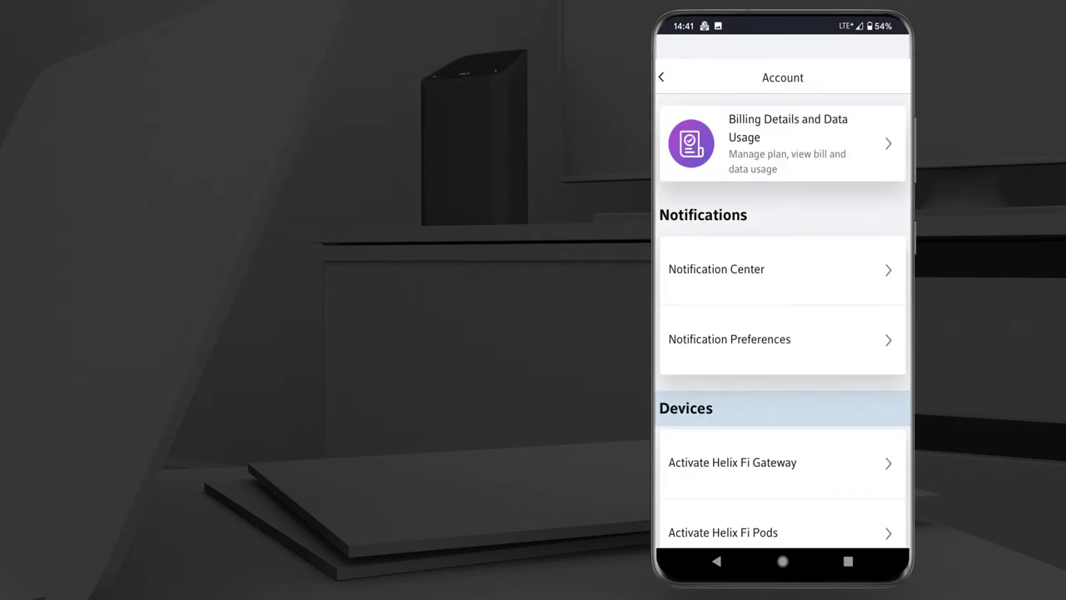
click(783, 463)
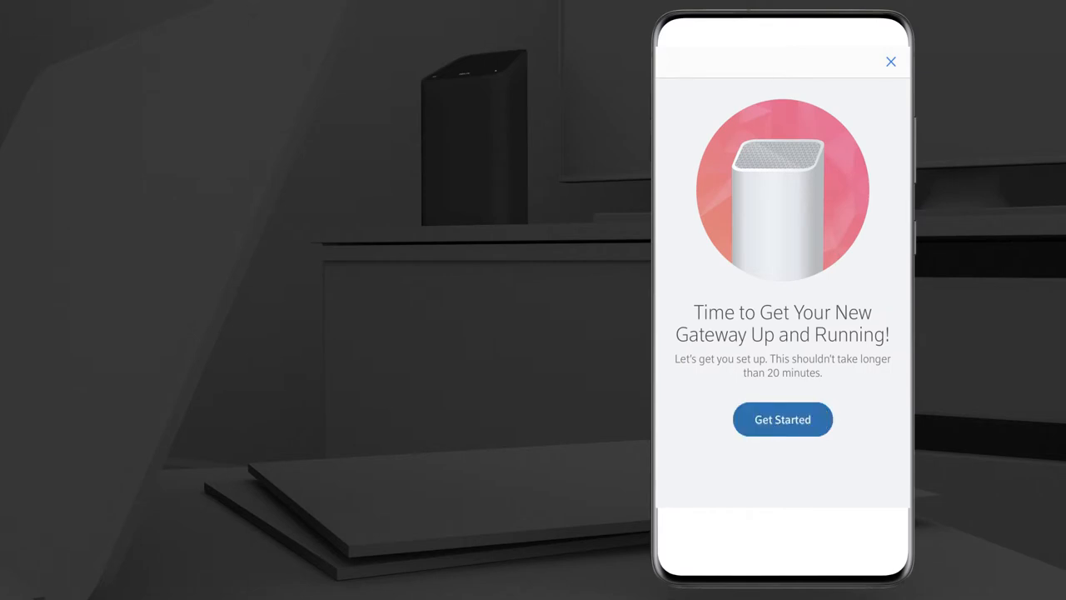
Step: Begin gateway identification, allow the camera, then switch to manual code entry
click(783, 420)
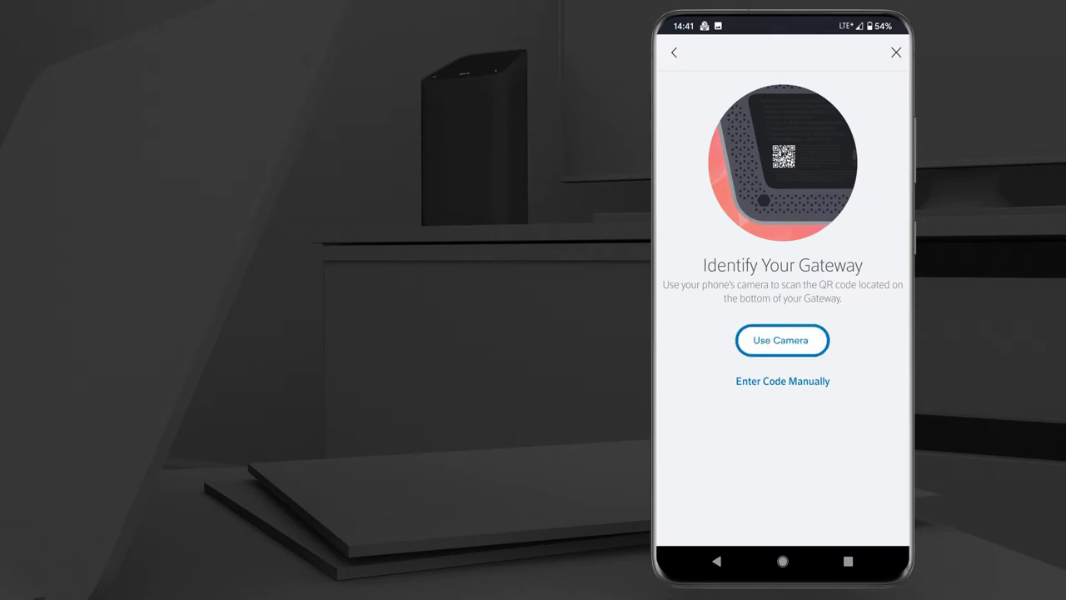
click(783, 340)
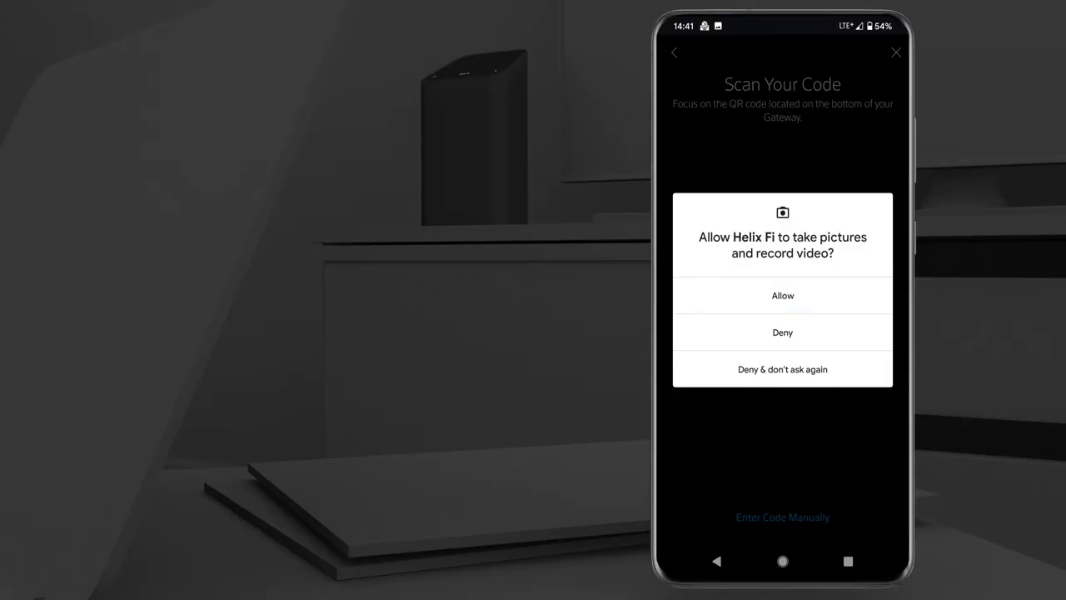
click(783, 295)
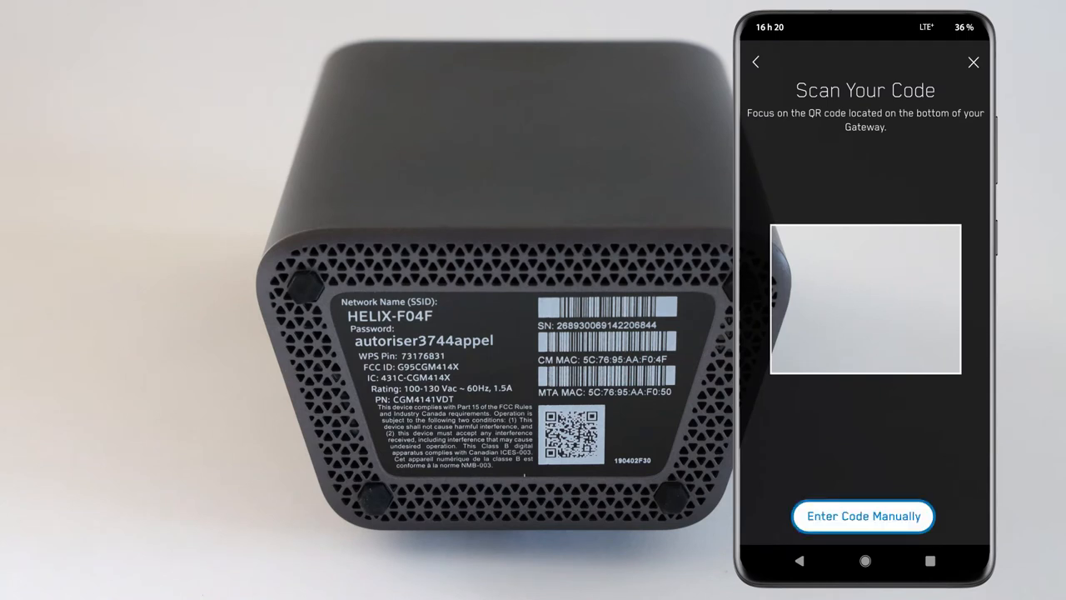
click(864, 517)
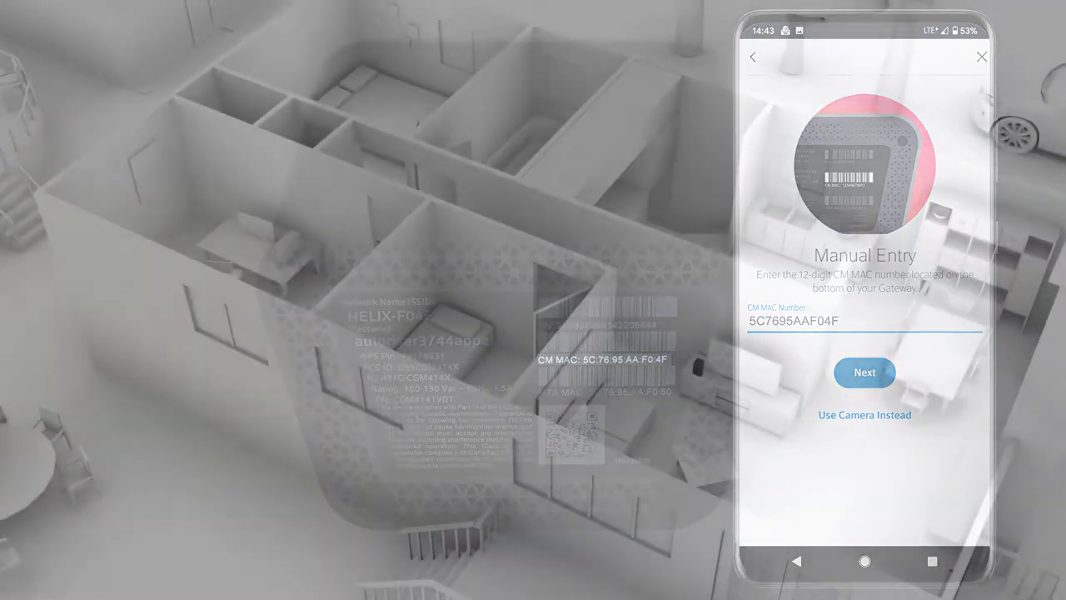
click(863, 373)
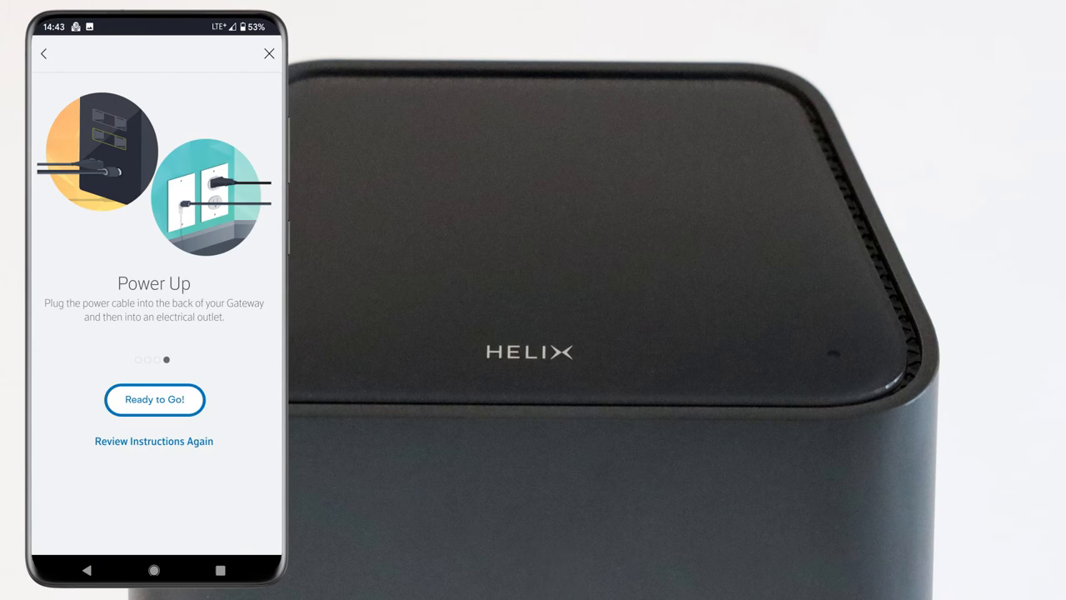
Step: Confirm the gateway is plugged in and its light is white, reaching the WiFi naming step
click(154, 400)
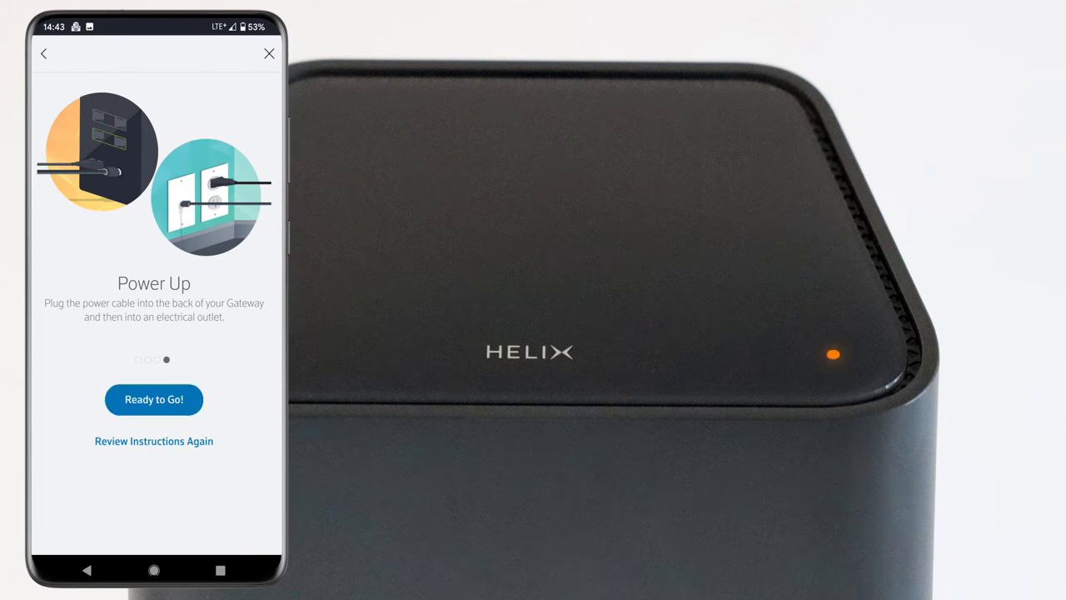
click(153, 400)
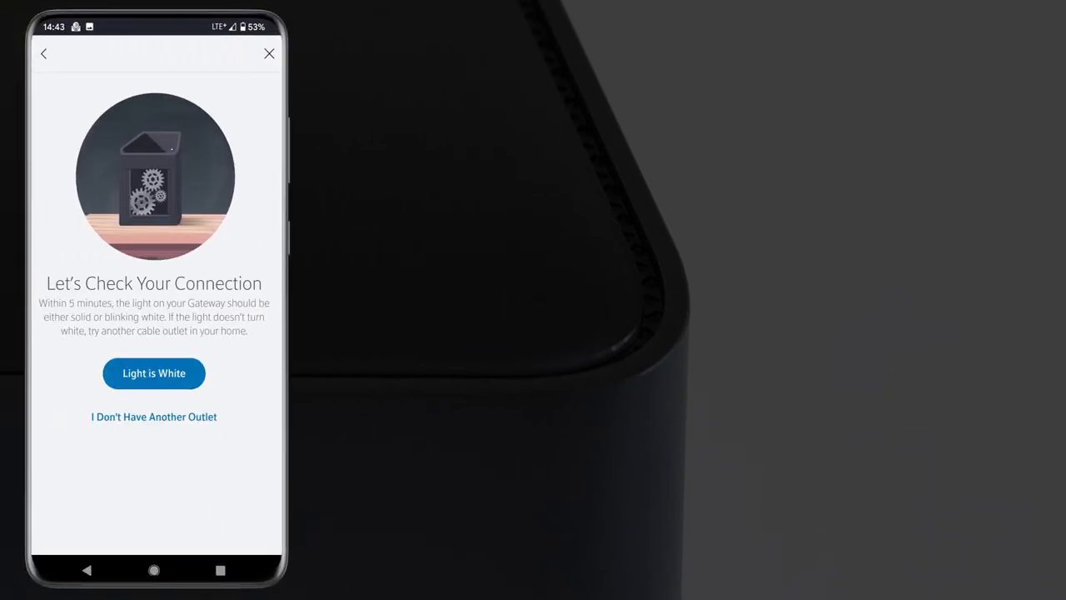
click(153, 373)
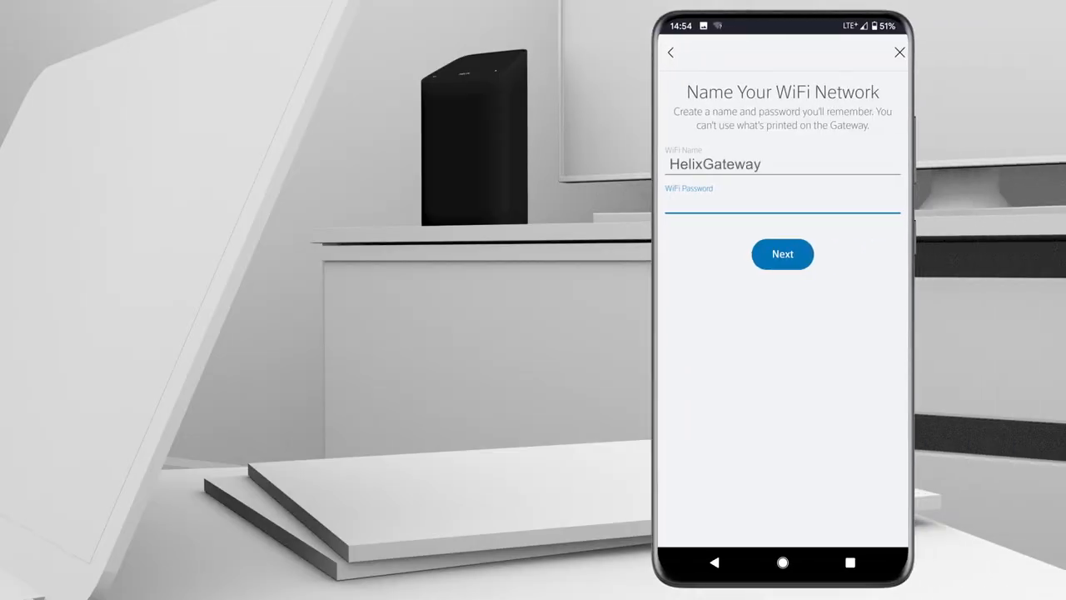
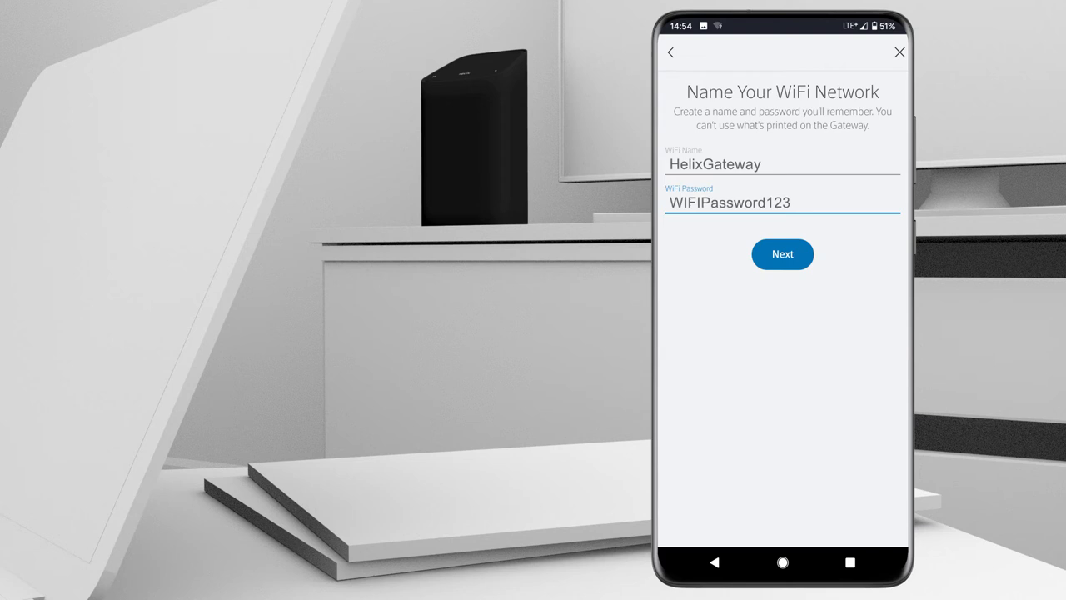
click(783, 253)
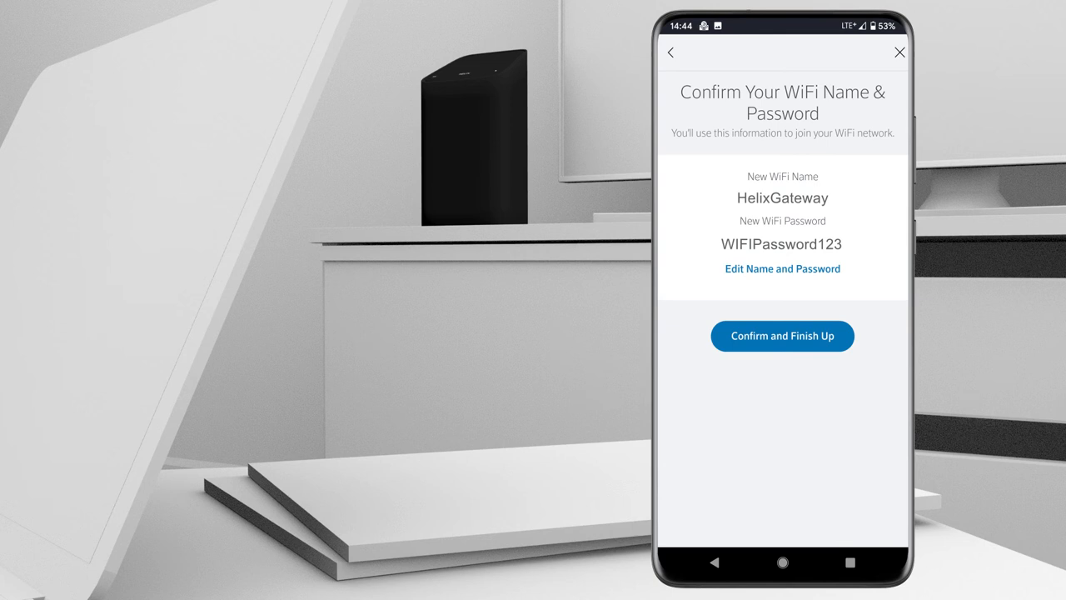
click(783, 337)
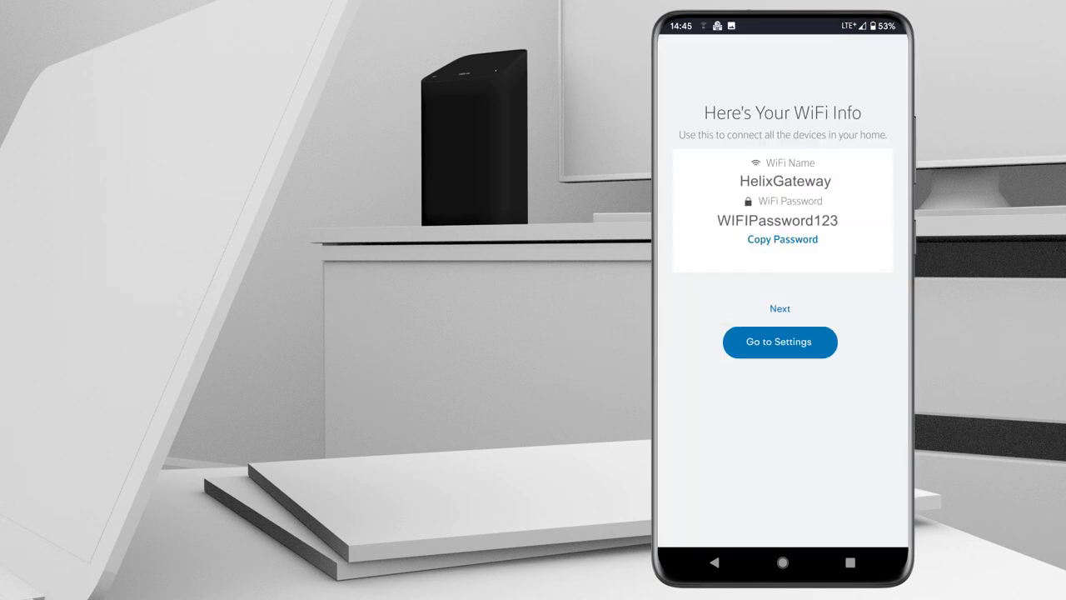
click(780, 341)
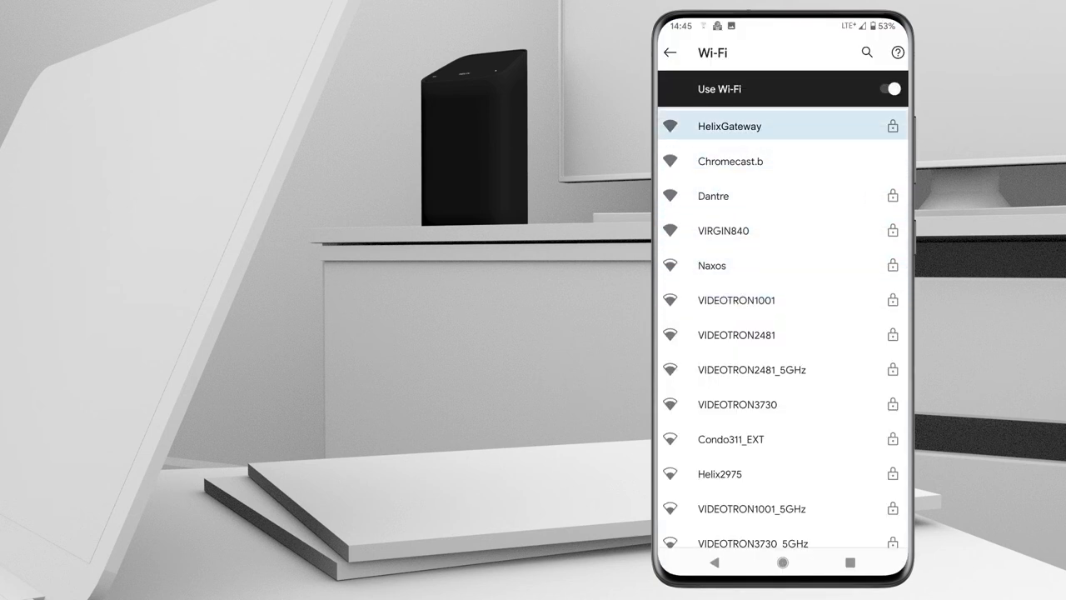
click(730, 127)
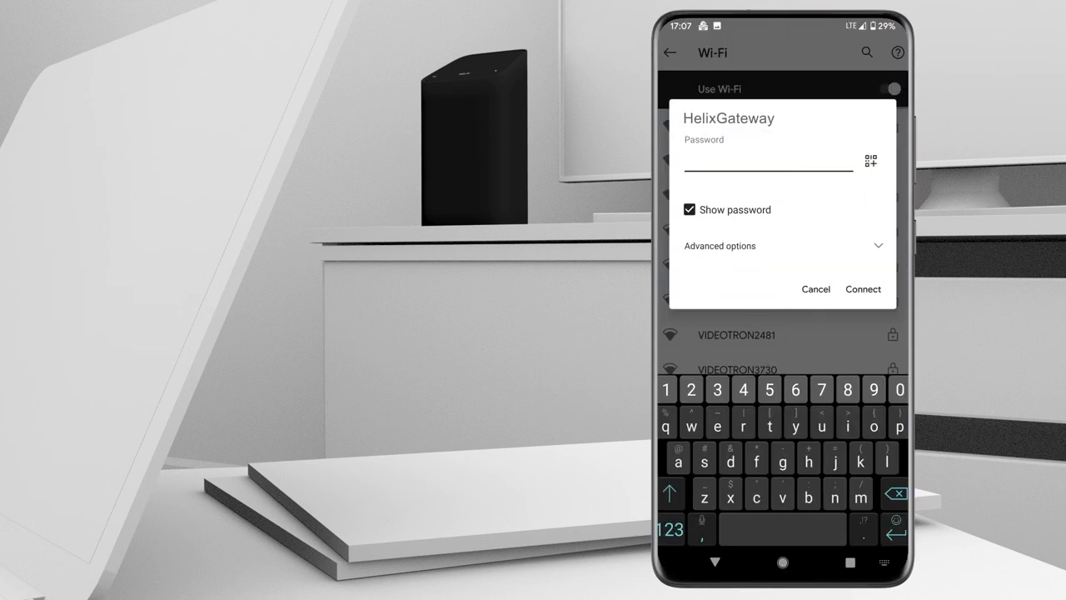
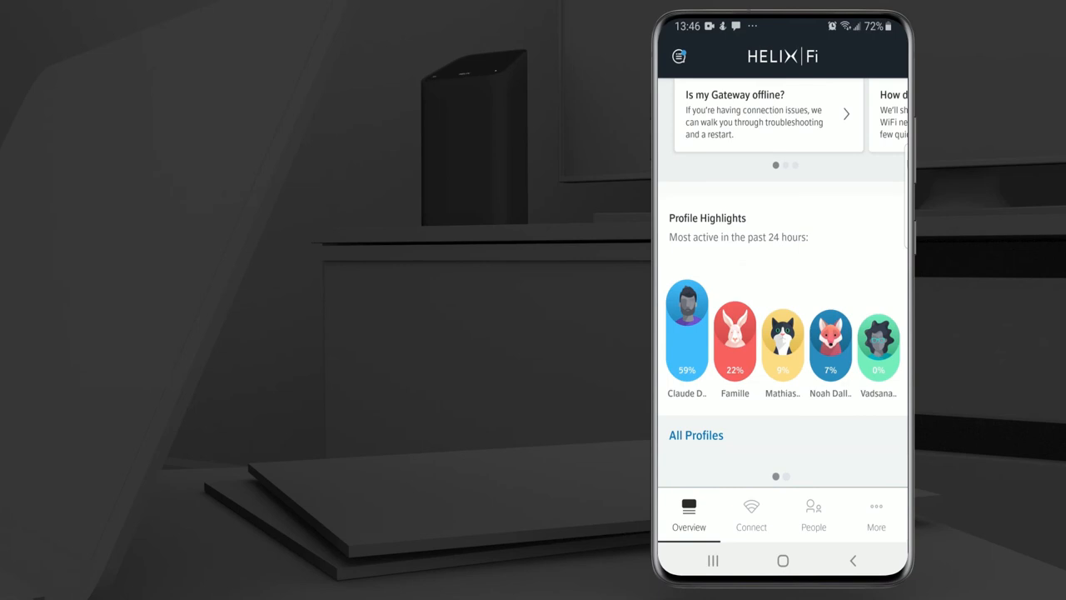
click(686, 330)
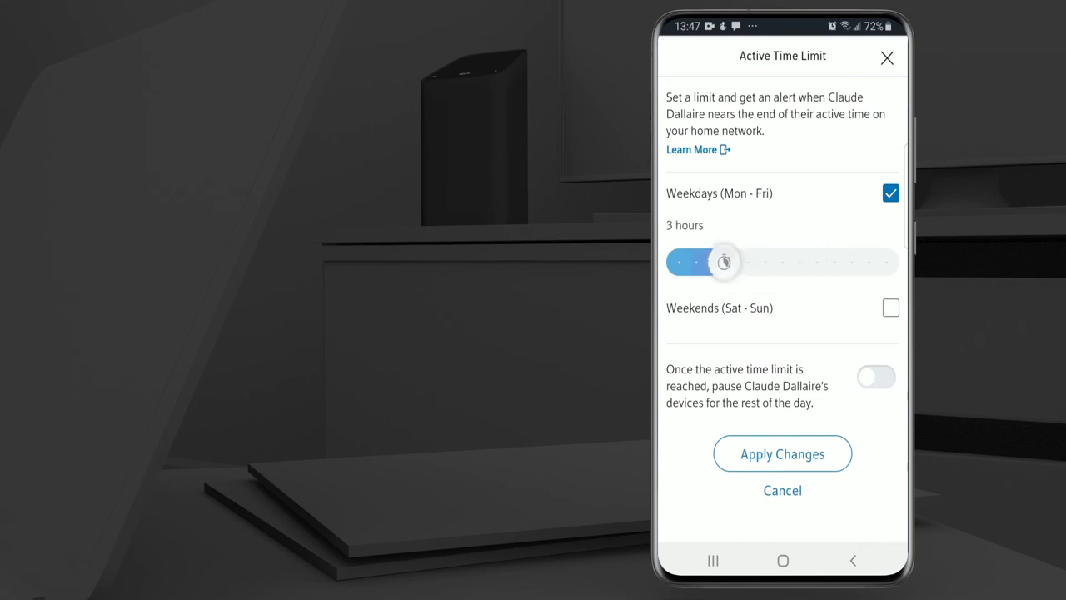
click(783, 454)
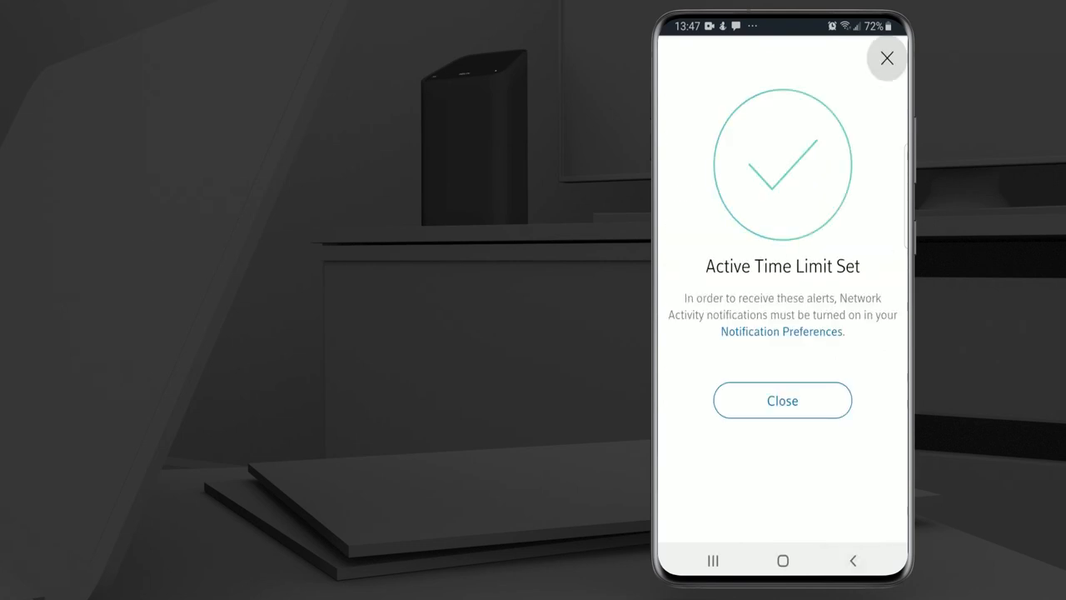